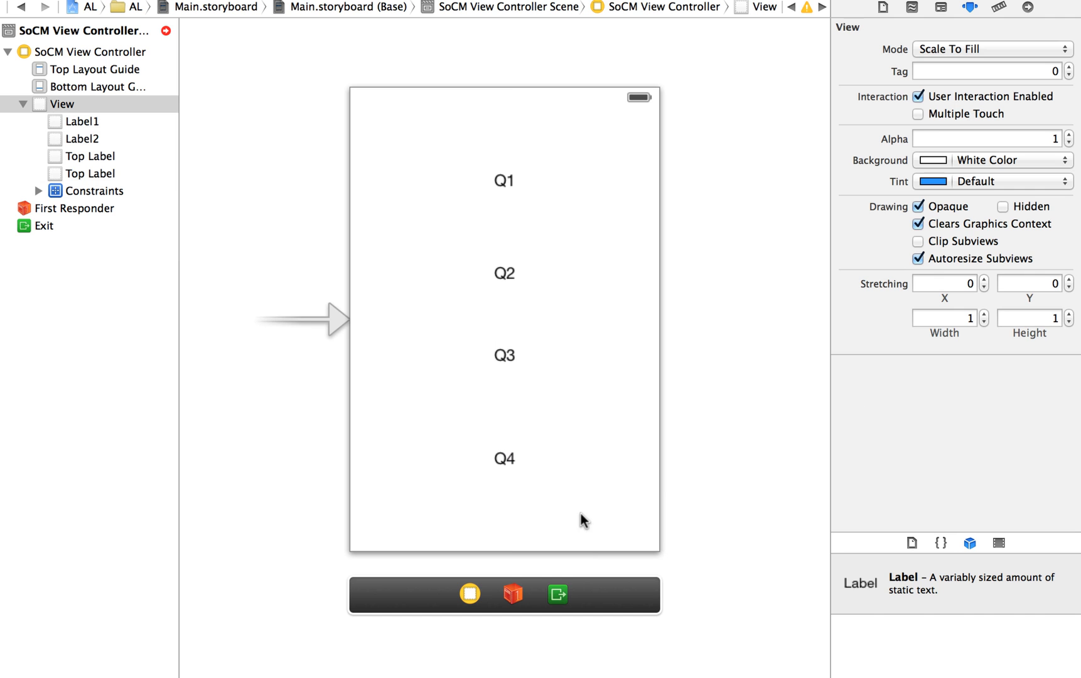
mouse_move(543, 219)
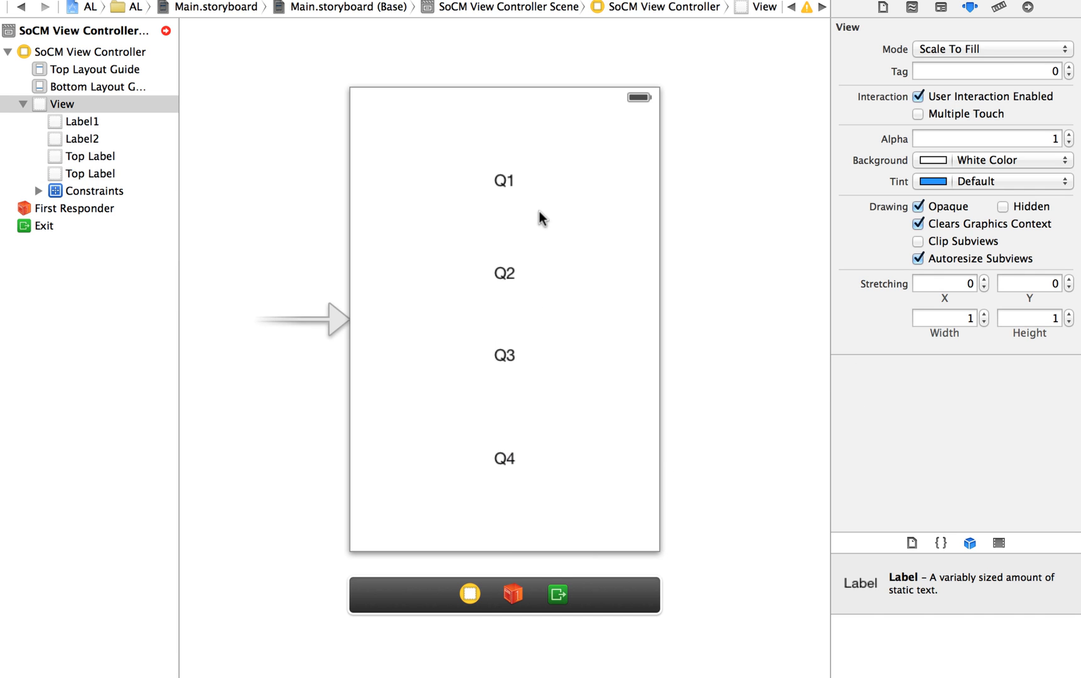
Select Label1 (Q1) in the storyboard to start its vertical spacing constraint to the bottom layout guide
left_click(113, 278)
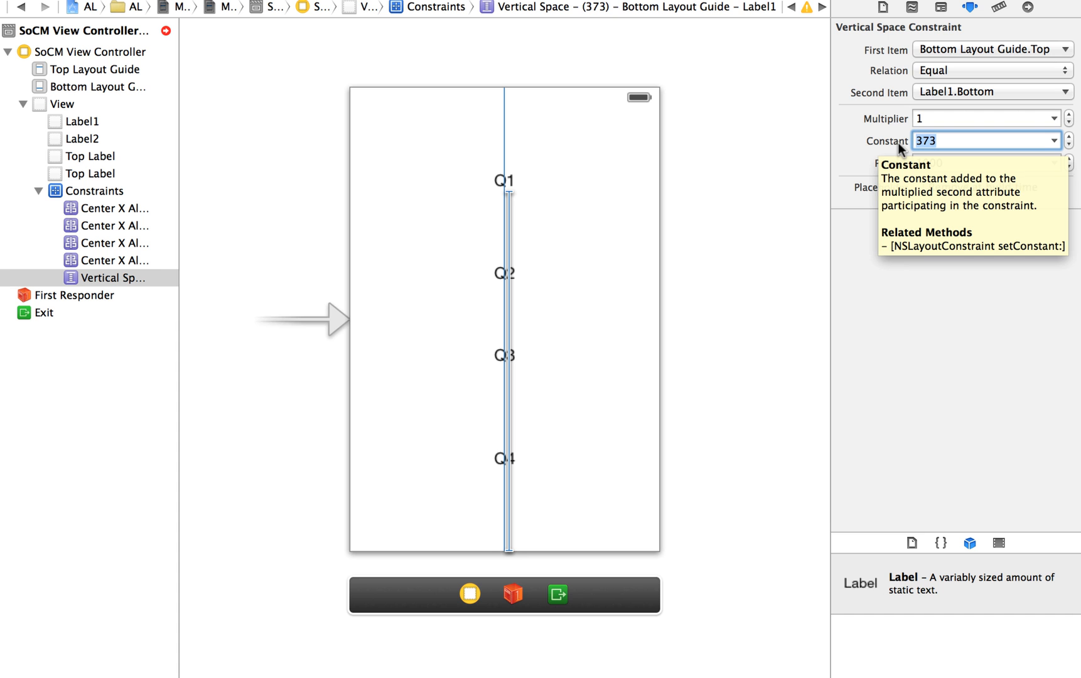
type("0")
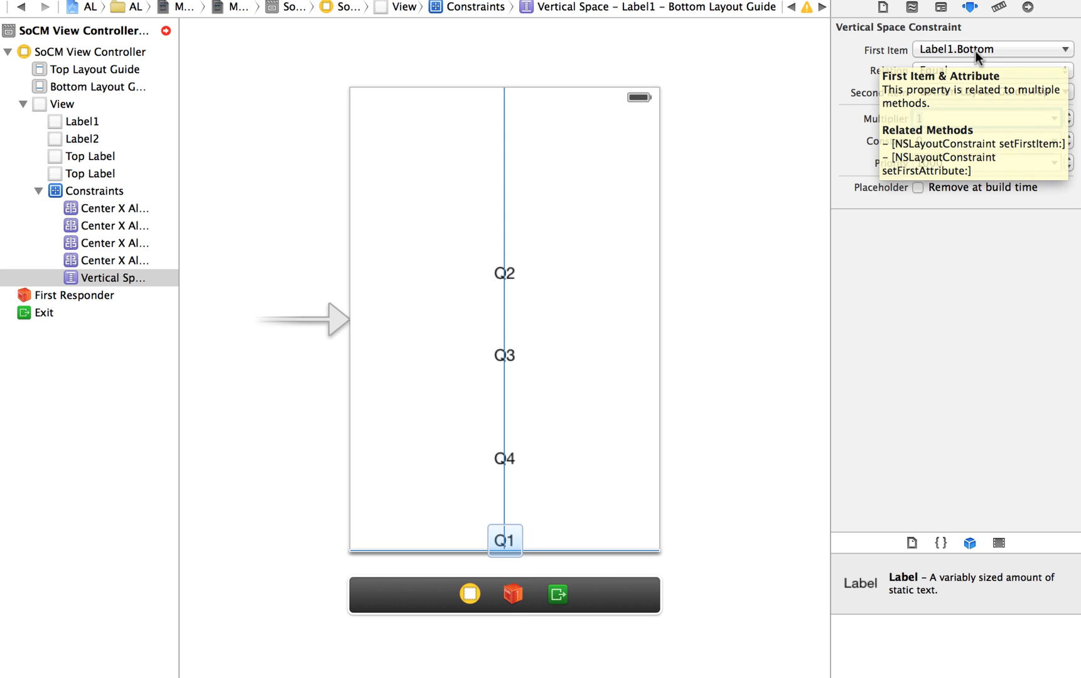
Set the Q1 constraint to Label1.Bottom equal to Bottom Layout Guide.Top in the Attributes inspector
left_click(980, 118)
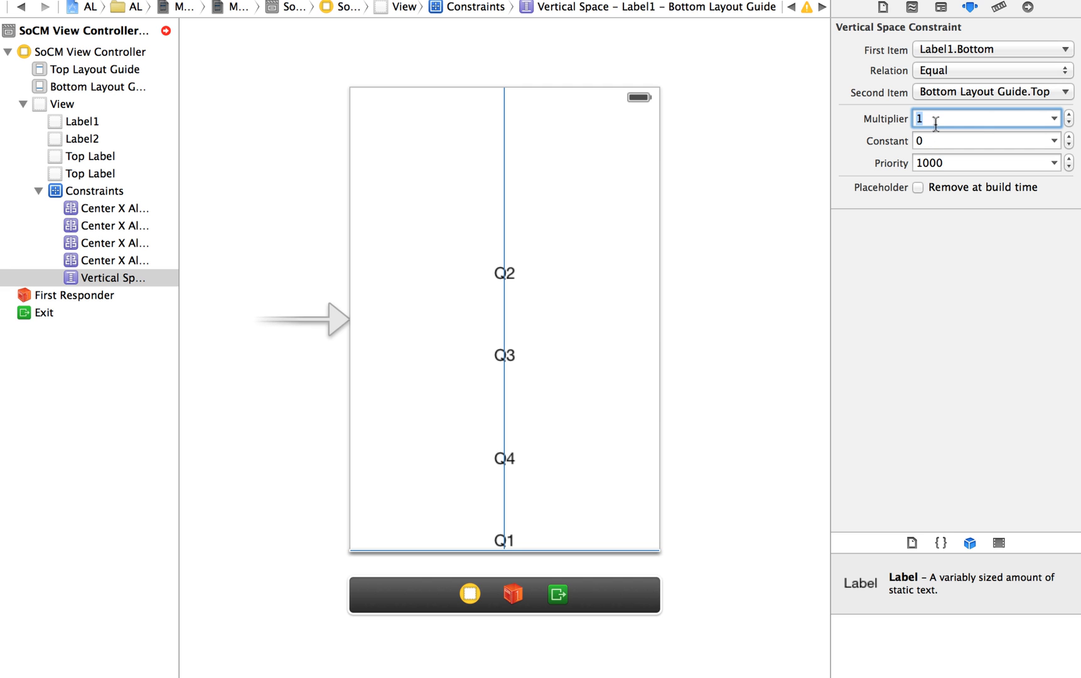